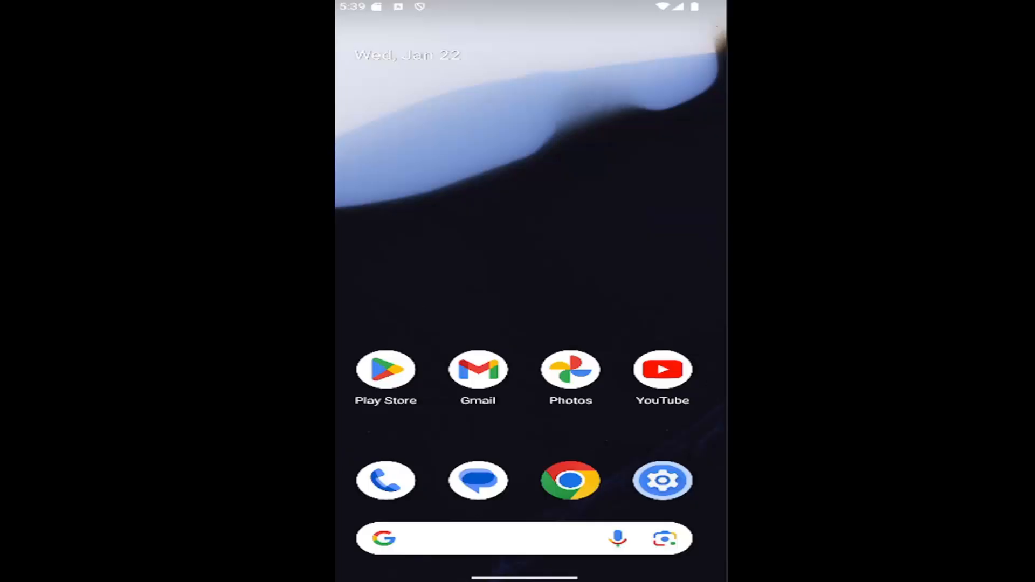
{"action": "mouse_move", "coordinate": [552, 252]}
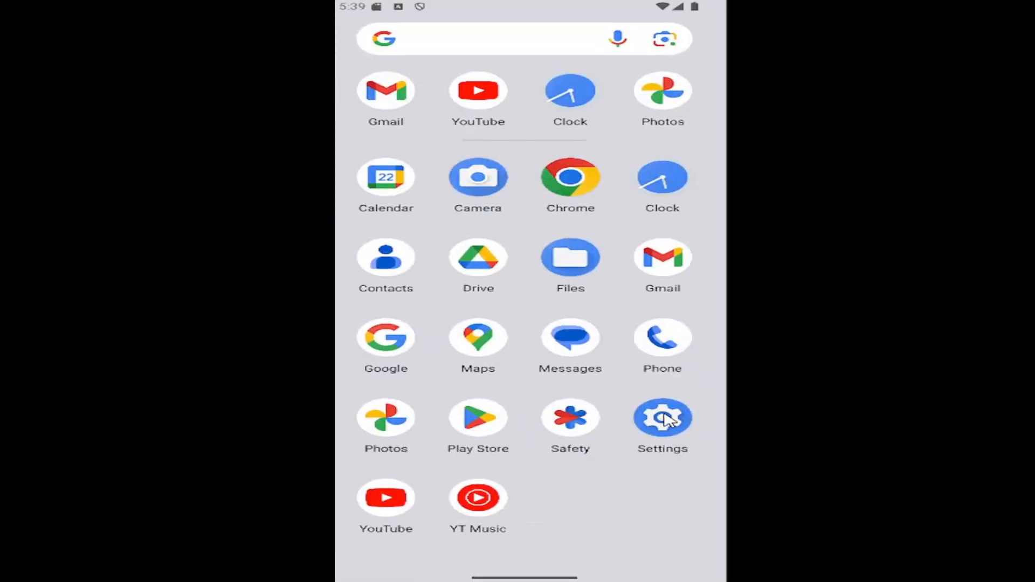
- Launch the Settings app from the home screen app list
{"action": "left_click", "coordinate": [662, 417]}
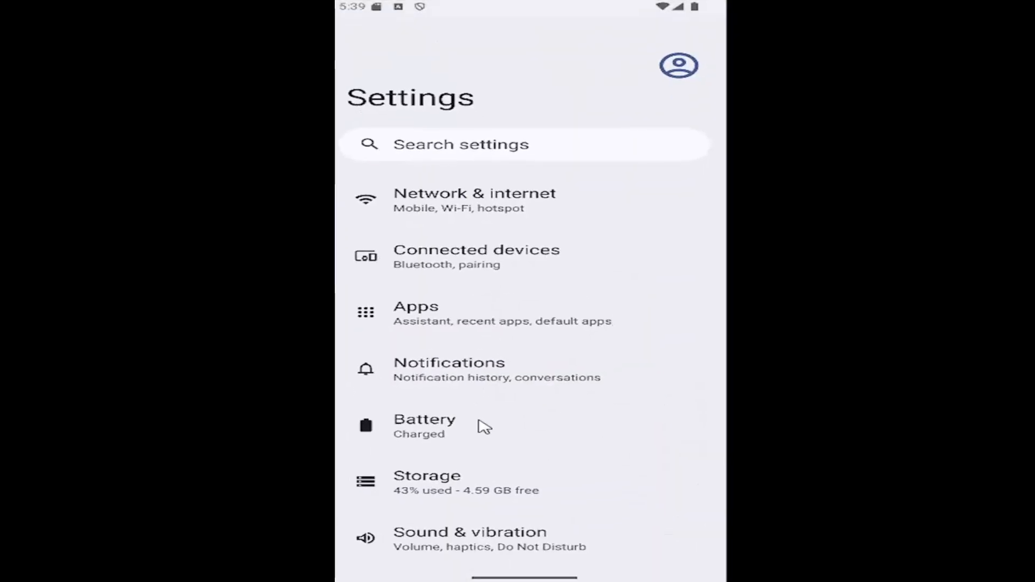
- Go through Security & privacy and Privacy controls to reach Permission manager
{"action": "scroll", "scroll_direction": "down", "scroll_amount": 3}
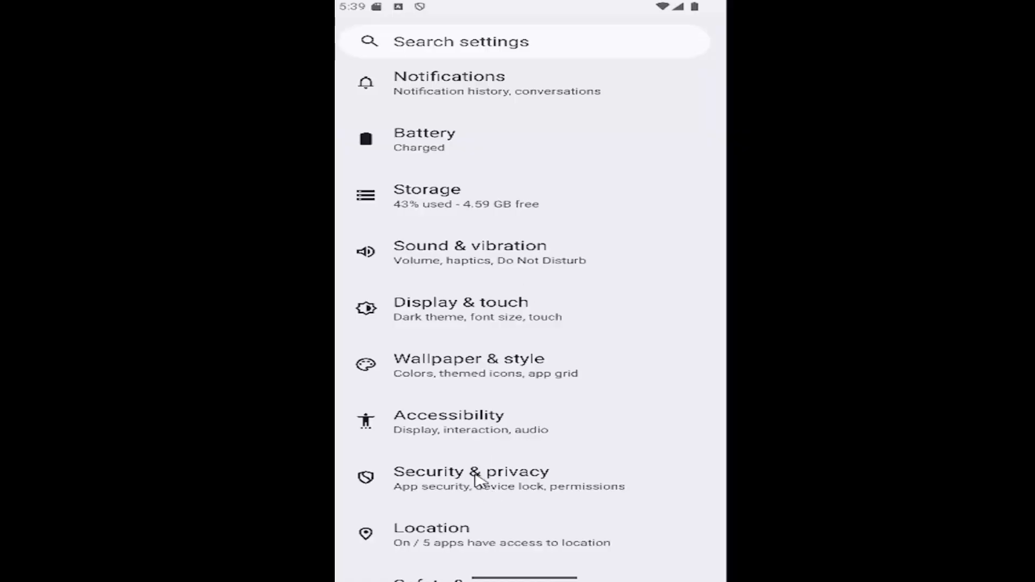
{"action": "left_click", "coordinate": [471, 472]}
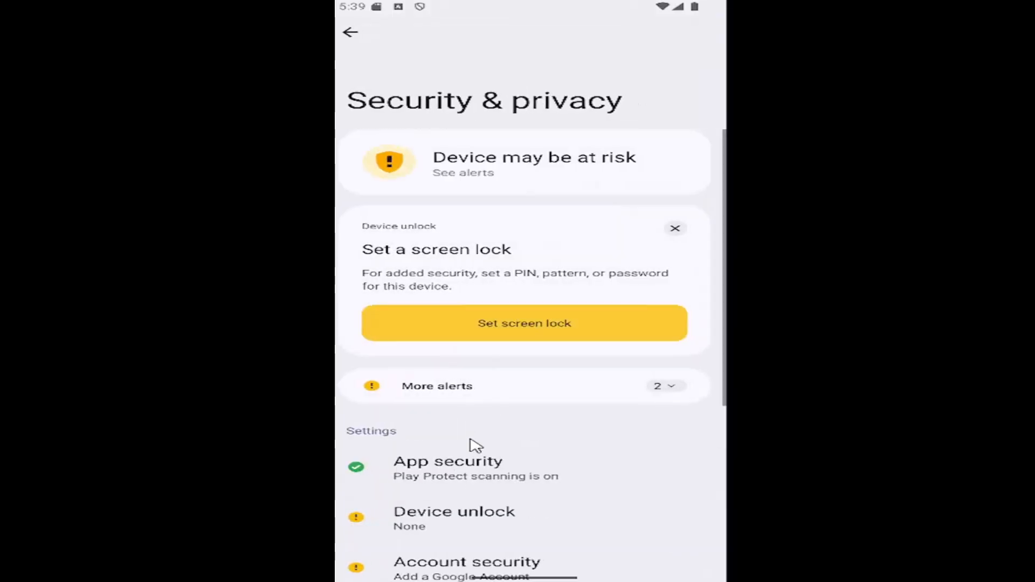
{"action": "scroll", "scroll_direction": "down", "scroll_amount": 3}
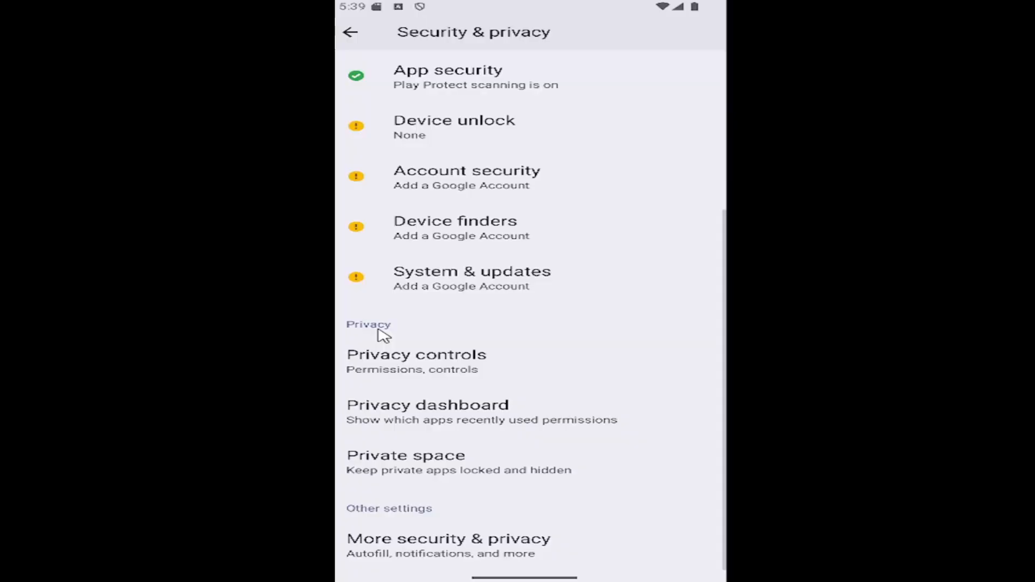
{"action": "mouse_move", "coordinate": [408, 370]}
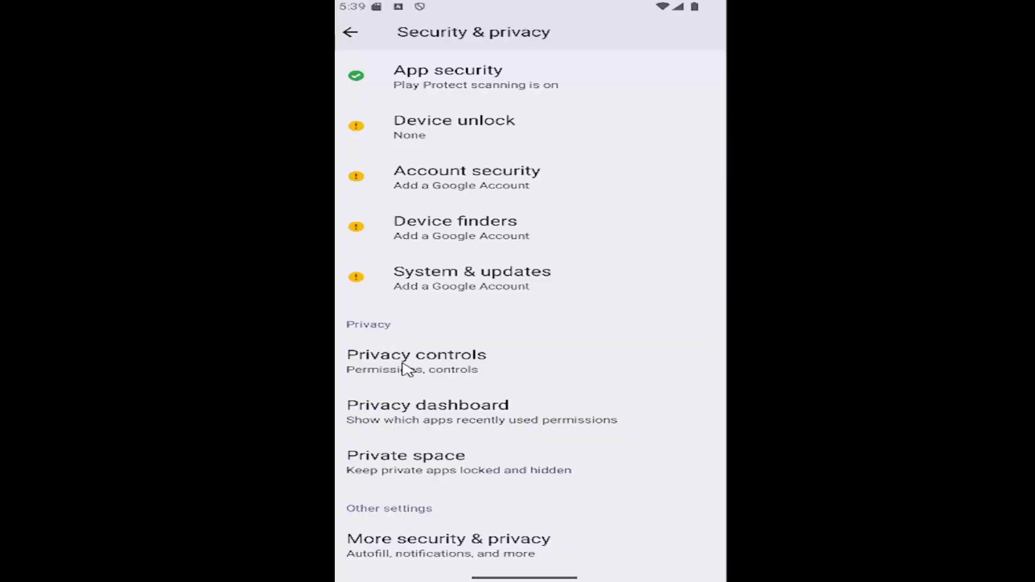
{"action": "left_click", "coordinate": [416, 355]}
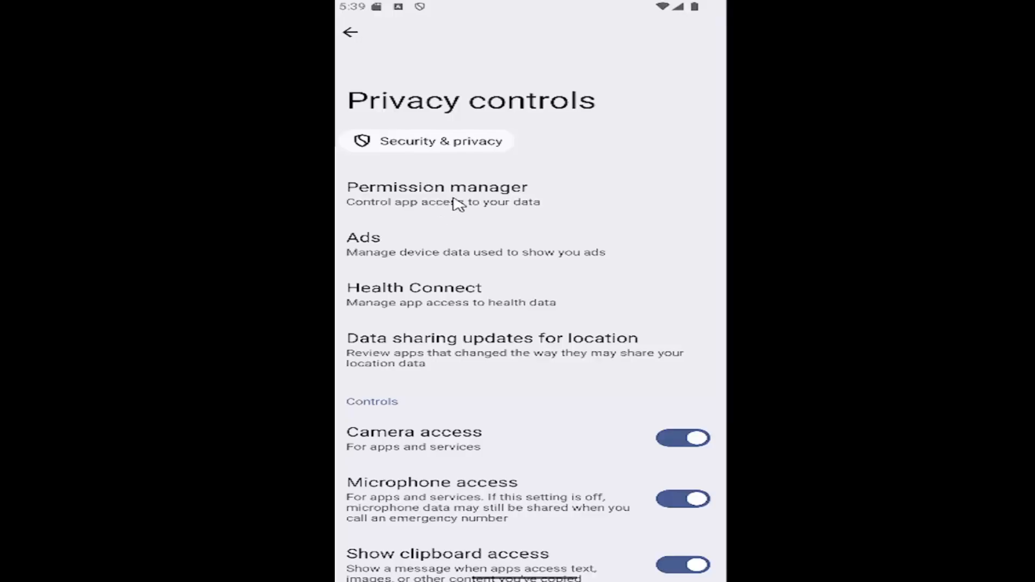
{"action": "left_click", "coordinate": [437, 187]}
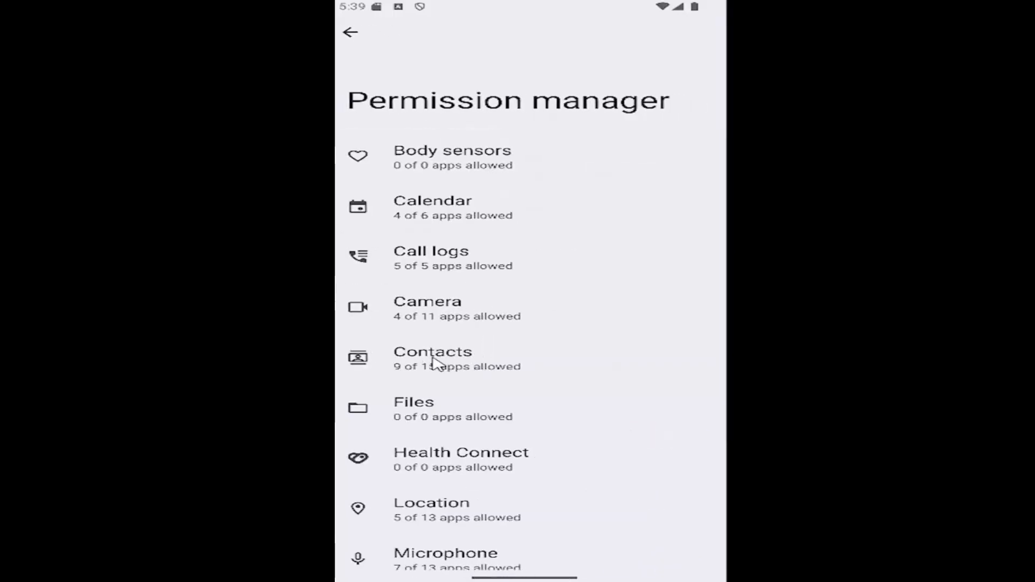
- View the apps allowed to access Contacts, then back out to the main Settings list
{"action": "left_click", "coordinate": [432, 352]}
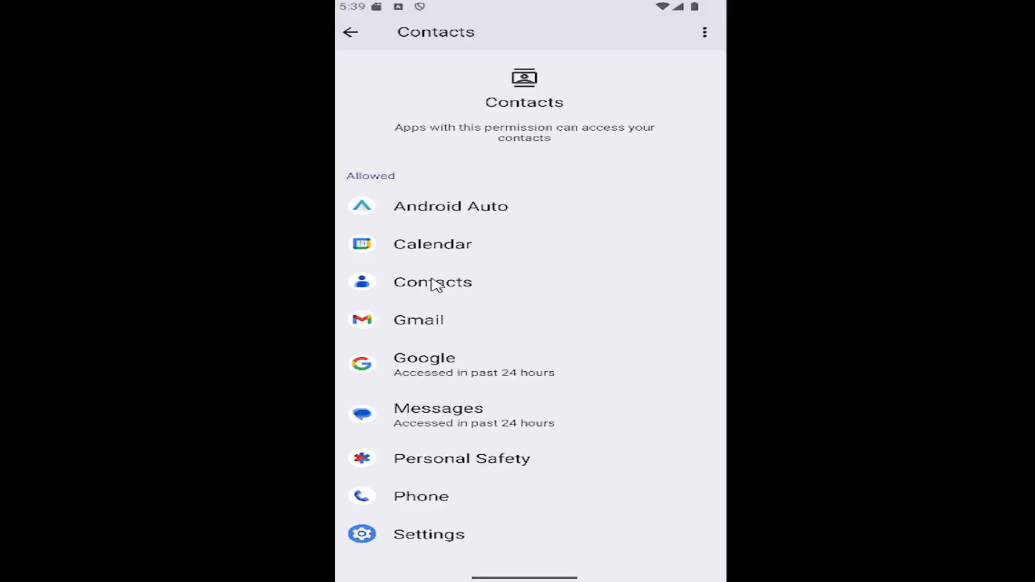
{"action": "left_click", "coordinate": [419, 320]}
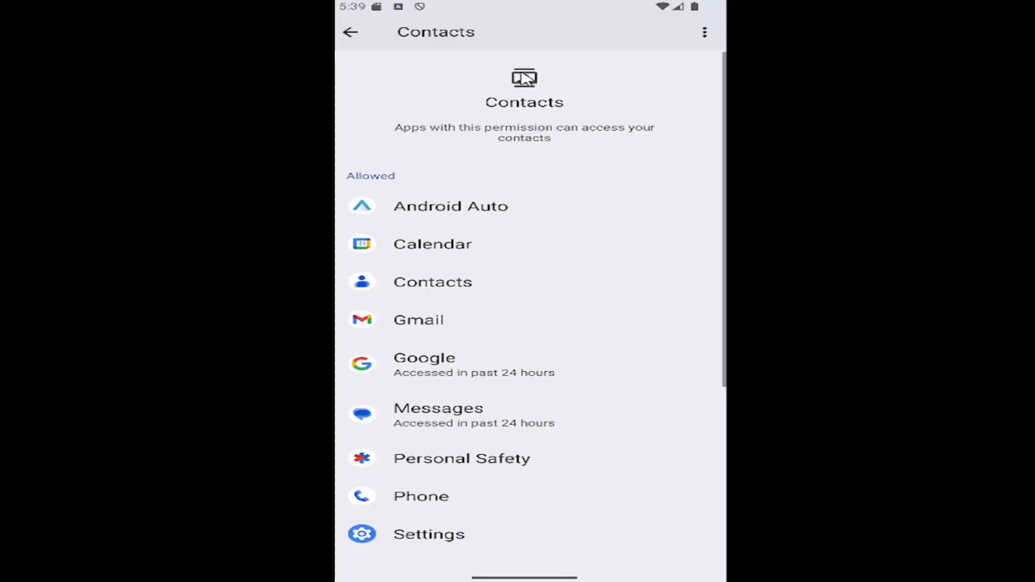
{"action": "left_click", "coordinate": [351, 32]}
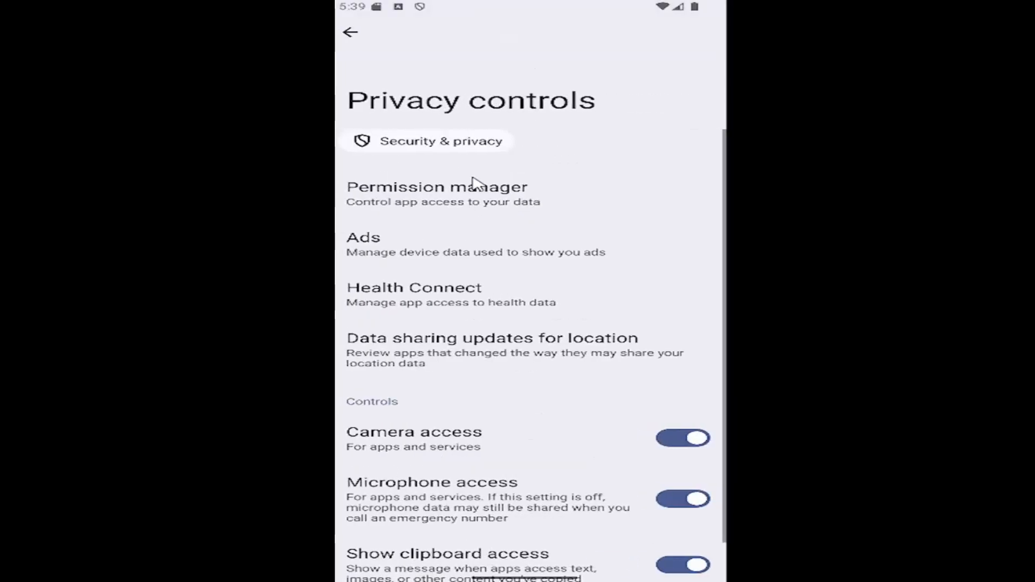
{"action": "left_click", "coordinate": [350, 32]}
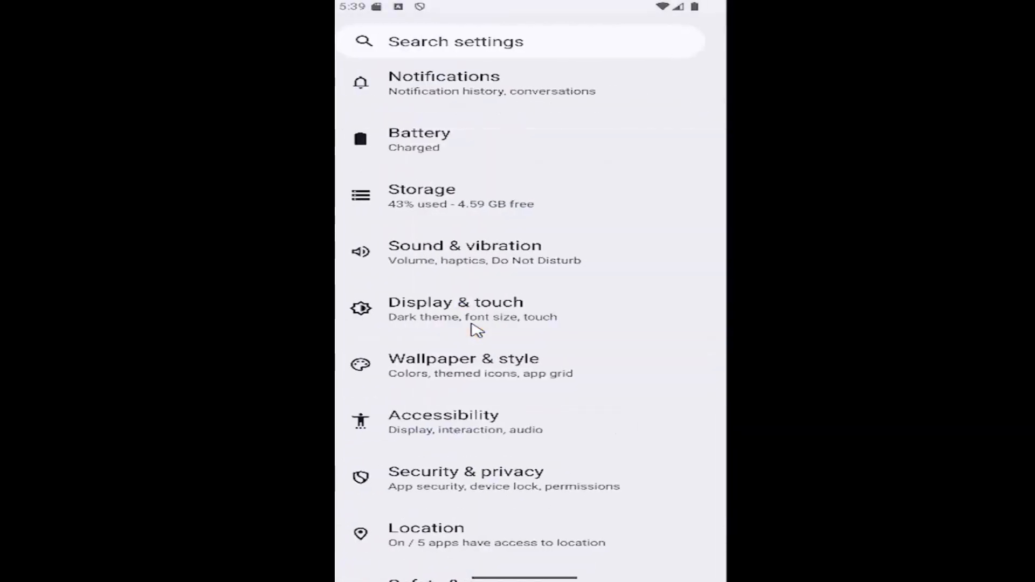